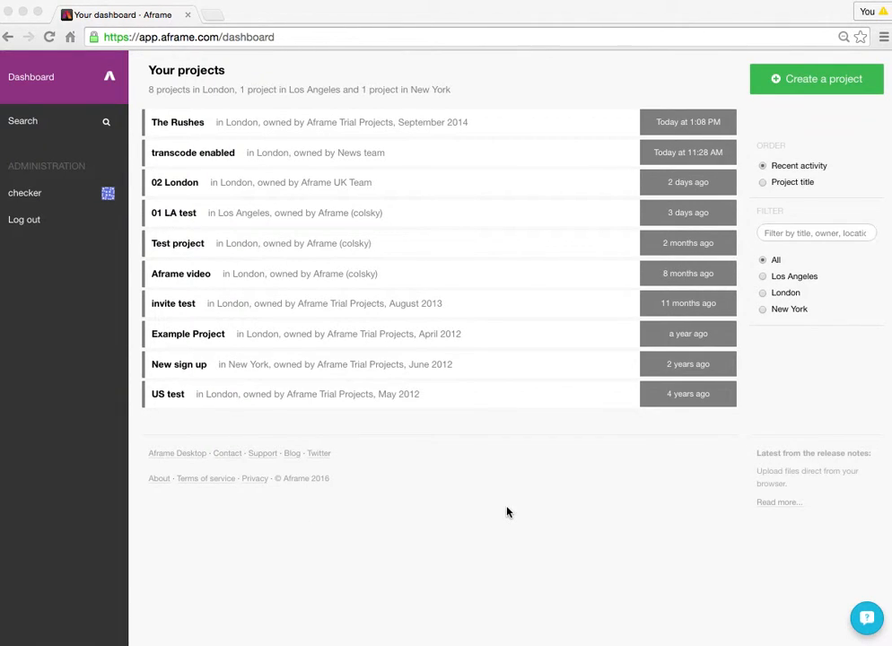
pyautogui.moveTo(509, 445)
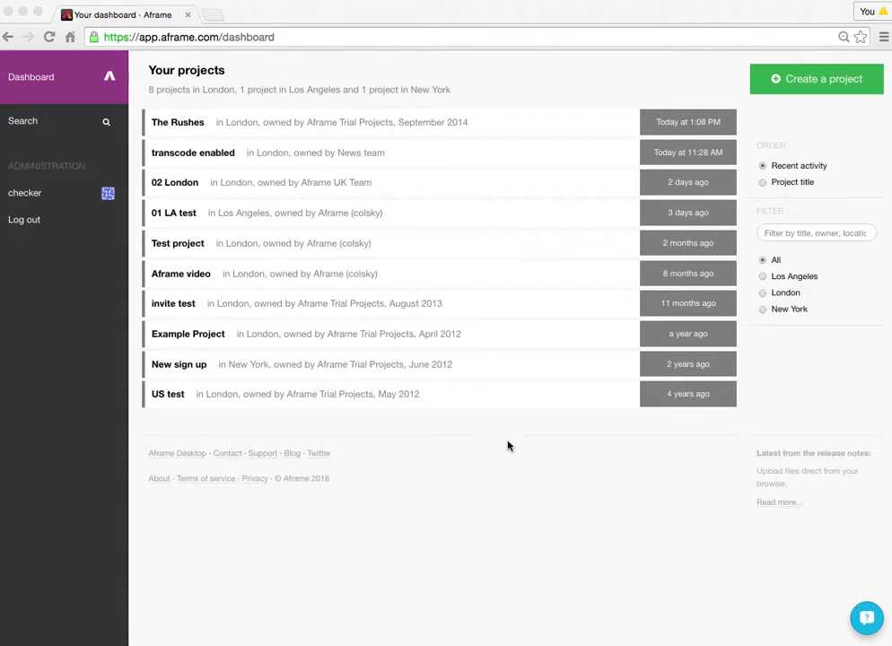
pyautogui.moveTo(514, 467)
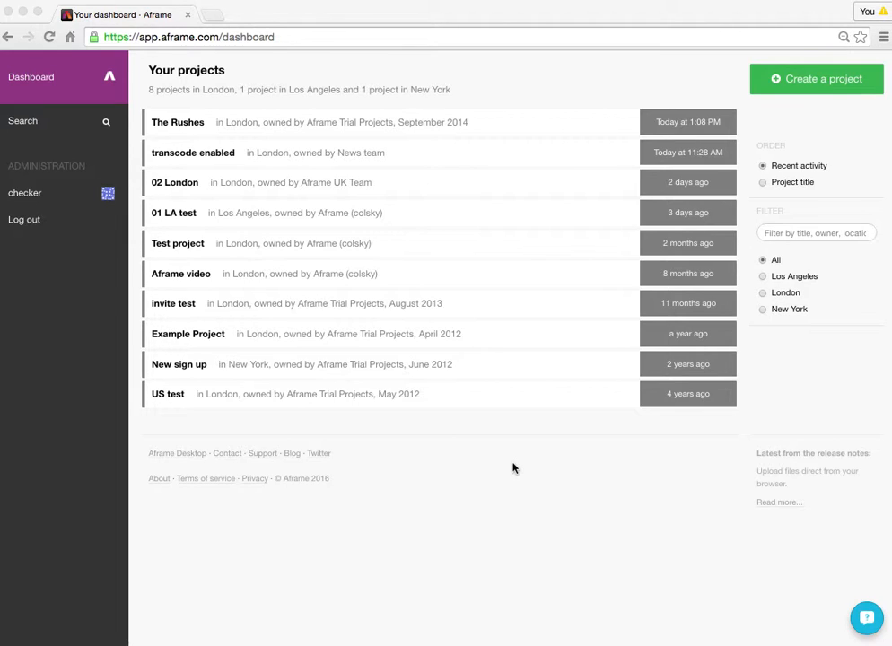
pyautogui.moveTo(202, 145)
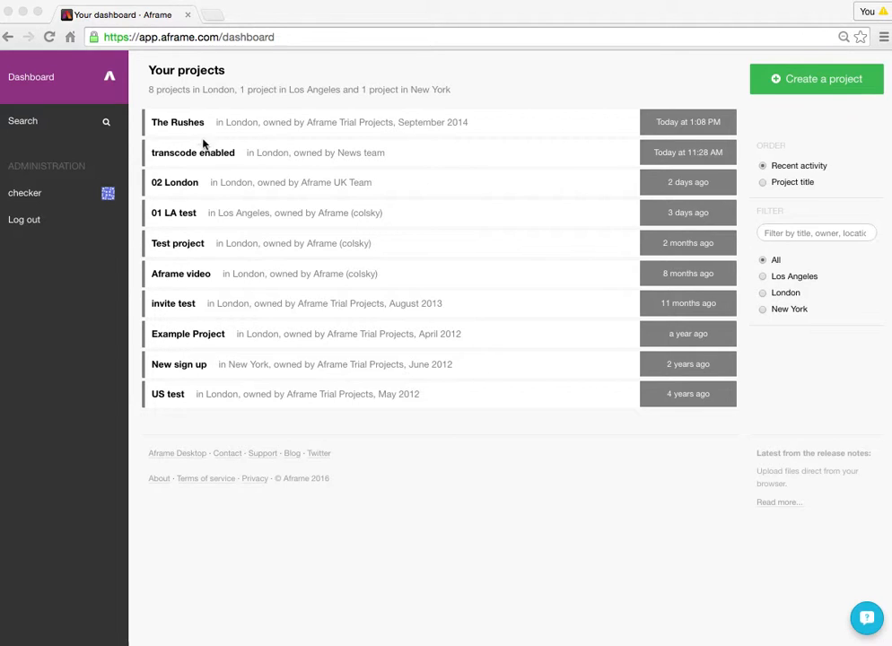
# Step: Open The Rushes project to show its media library of 15 clips
pyautogui.click(178, 122)
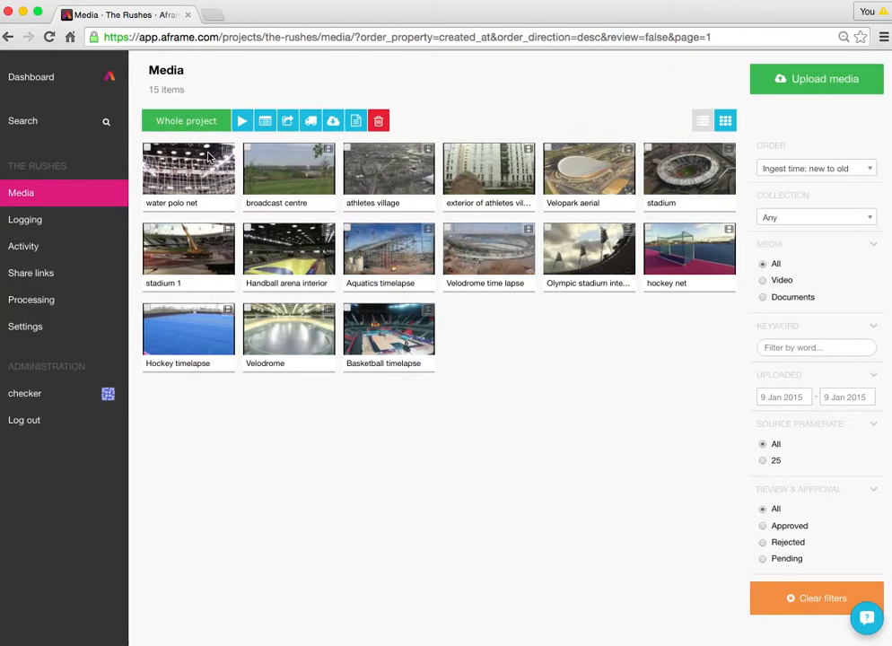
pyautogui.moveTo(585, 488)
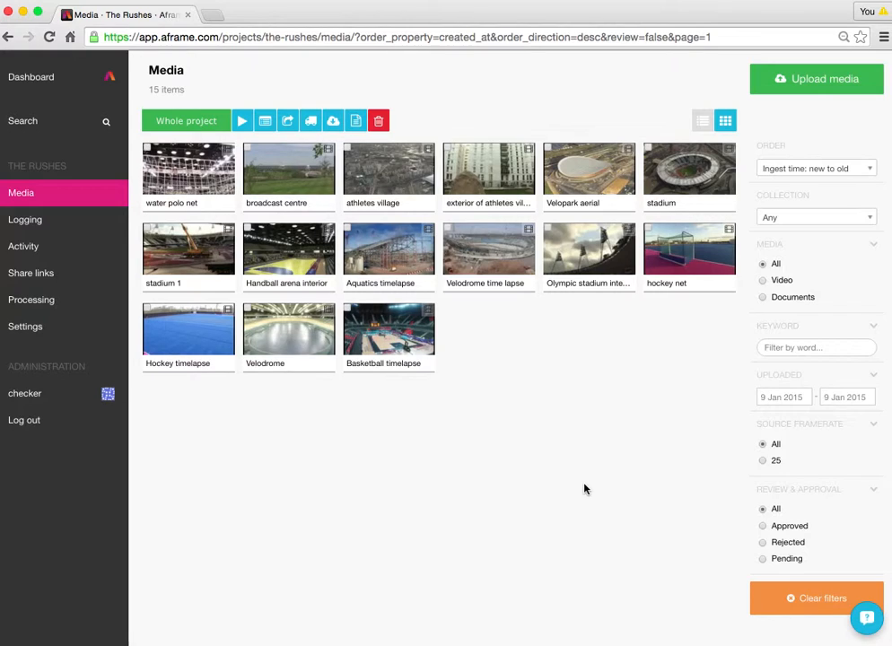
pyautogui.moveTo(388, 204)
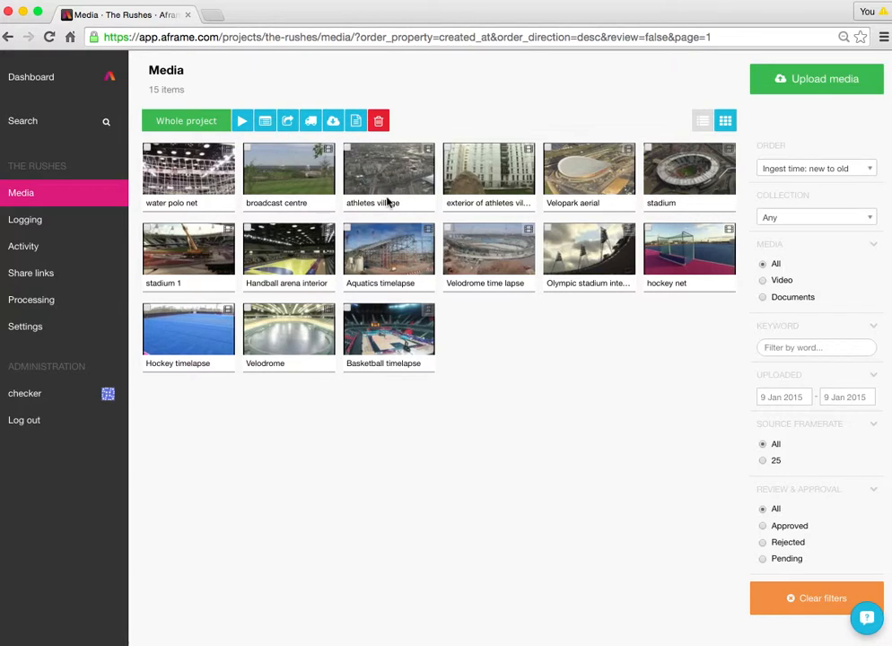
pyautogui.moveTo(571, 332)
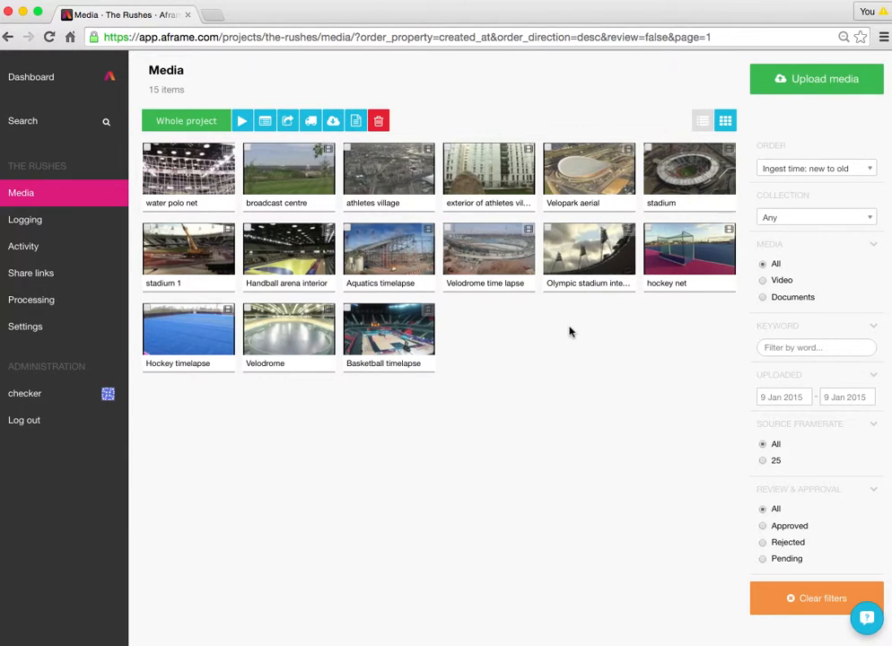
pyautogui.moveTo(411, 227)
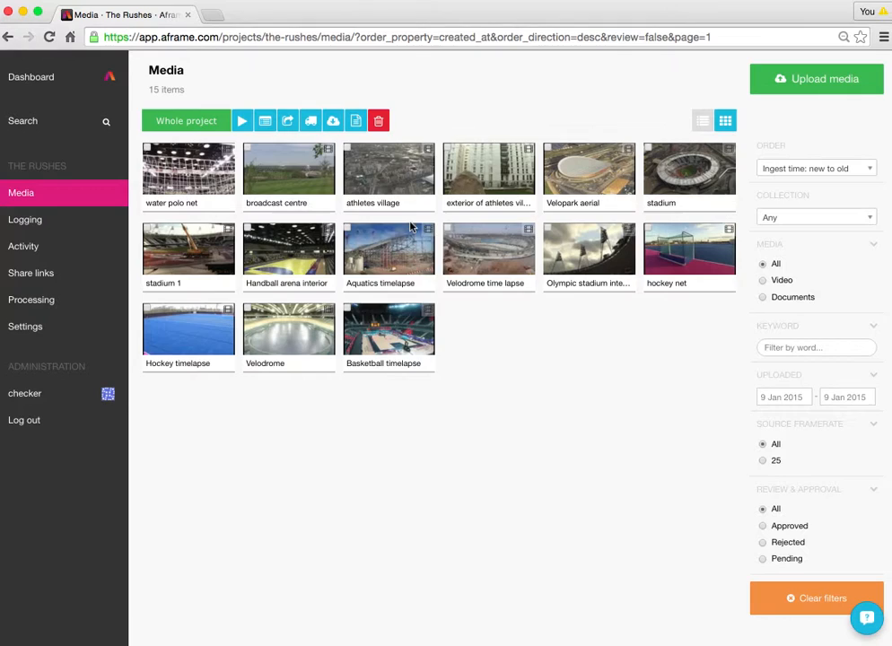
pyautogui.moveTo(368, 160)
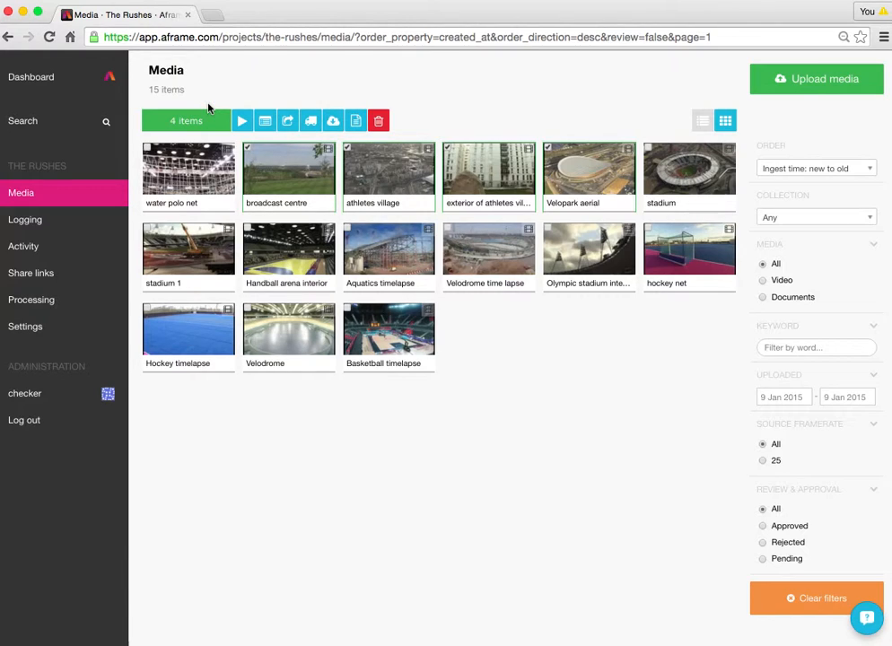
pyautogui.moveTo(266, 121)
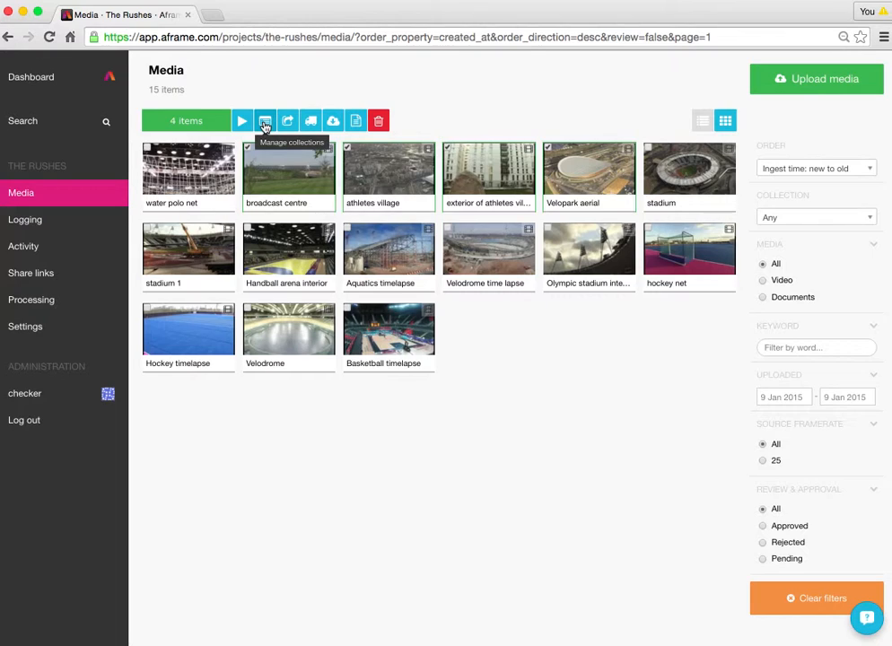
# Step: Add the four selected clips to the Broll collection via Manage collections and save
pyautogui.click(266, 120)
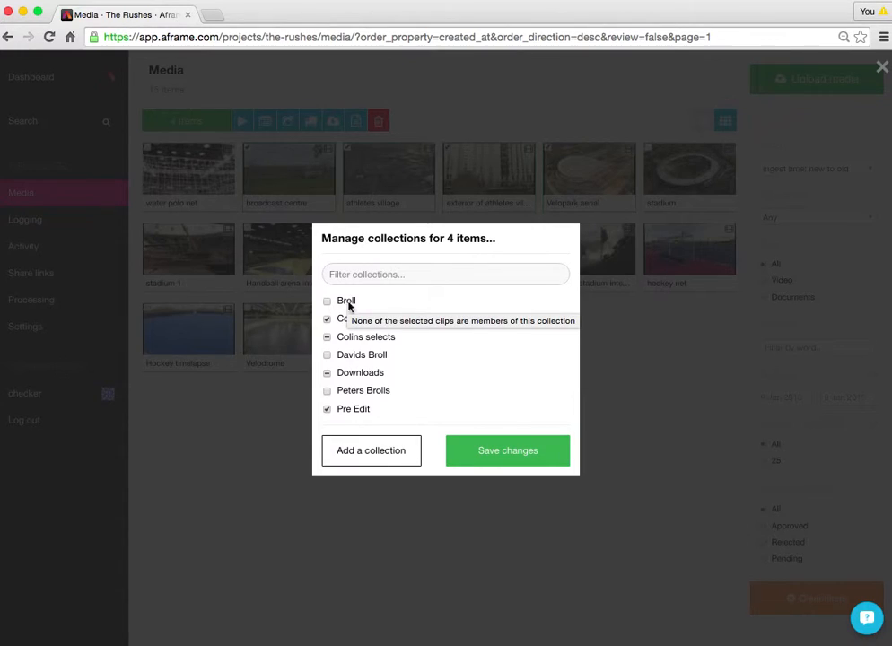
pyautogui.click(327, 301)
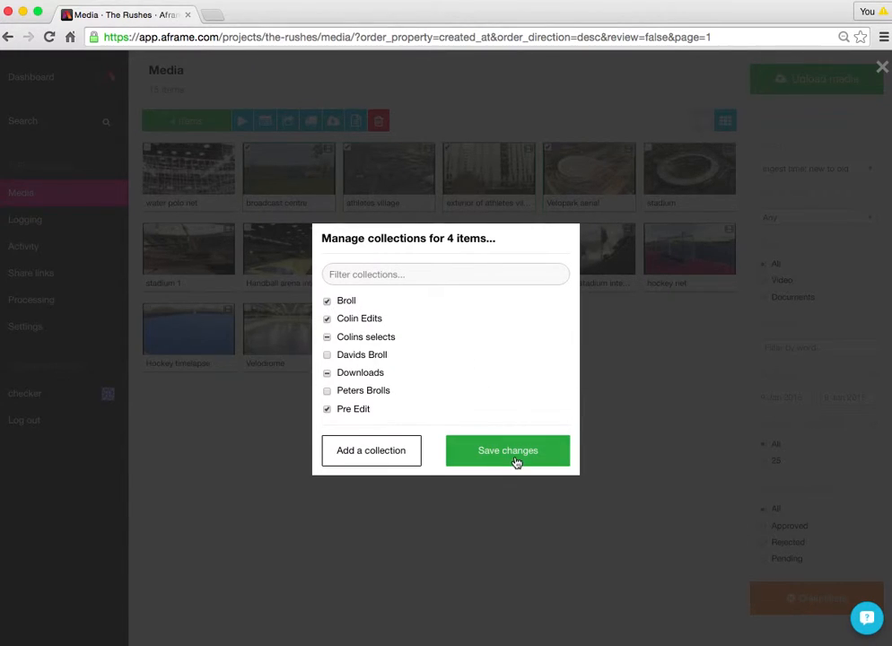
pyautogui.click(506, 451)
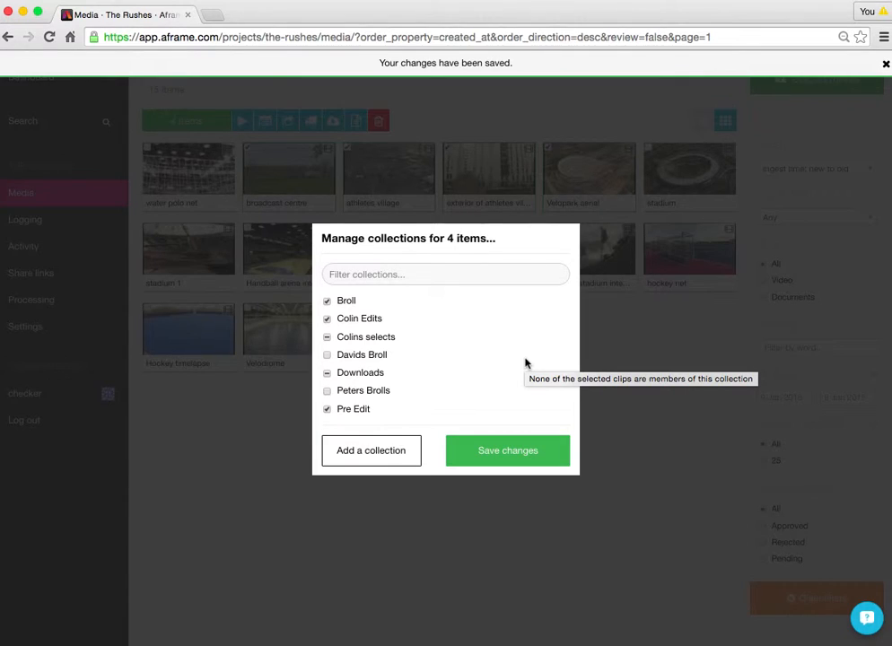
# Step: Dismiss the dialog and filter the sidebar Collection dropdown to Broll, listing its 4 items
pyautogui.click(506, 449)
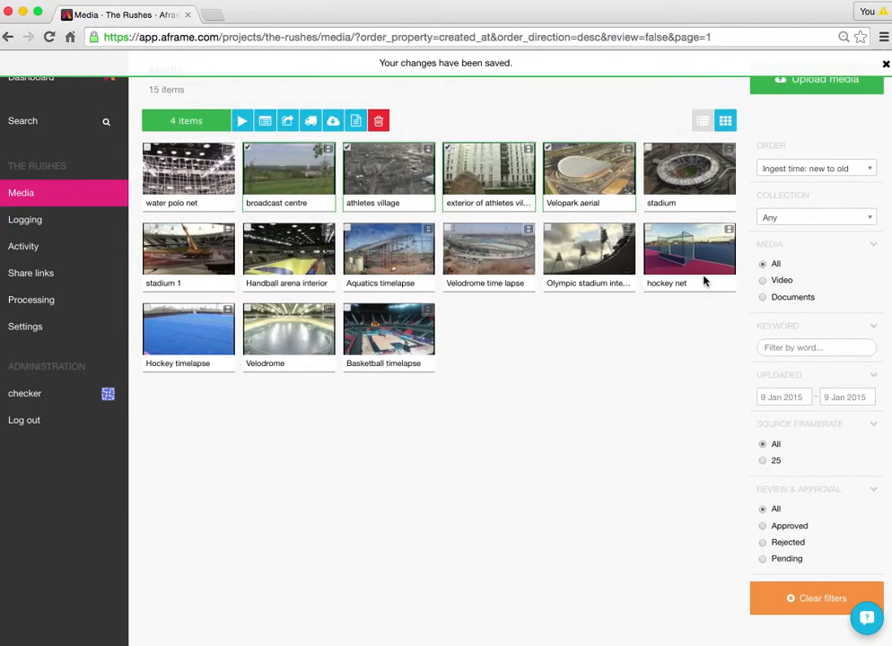
pyautogui.click(815, 217)
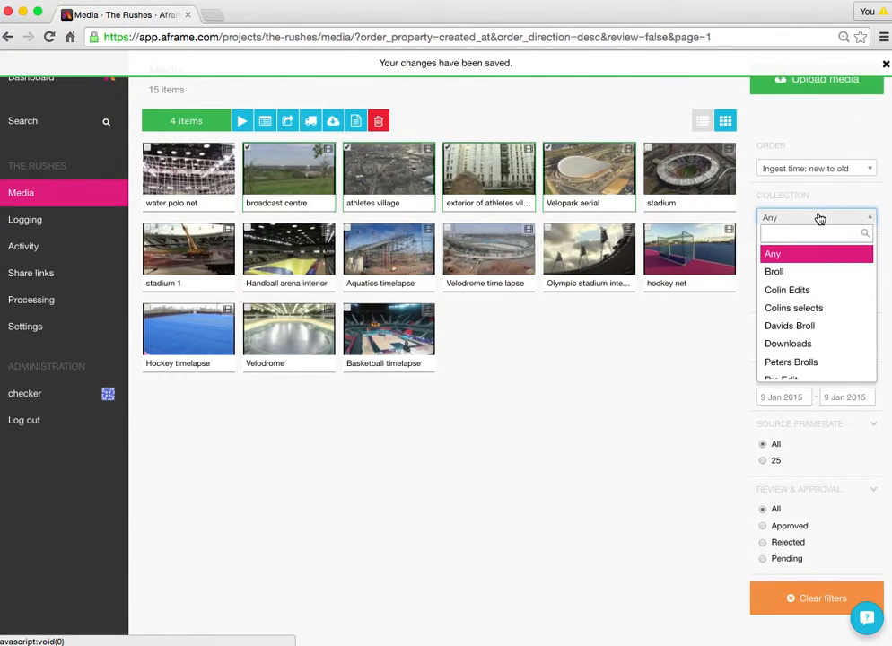
pyautogui.click(774, 271)
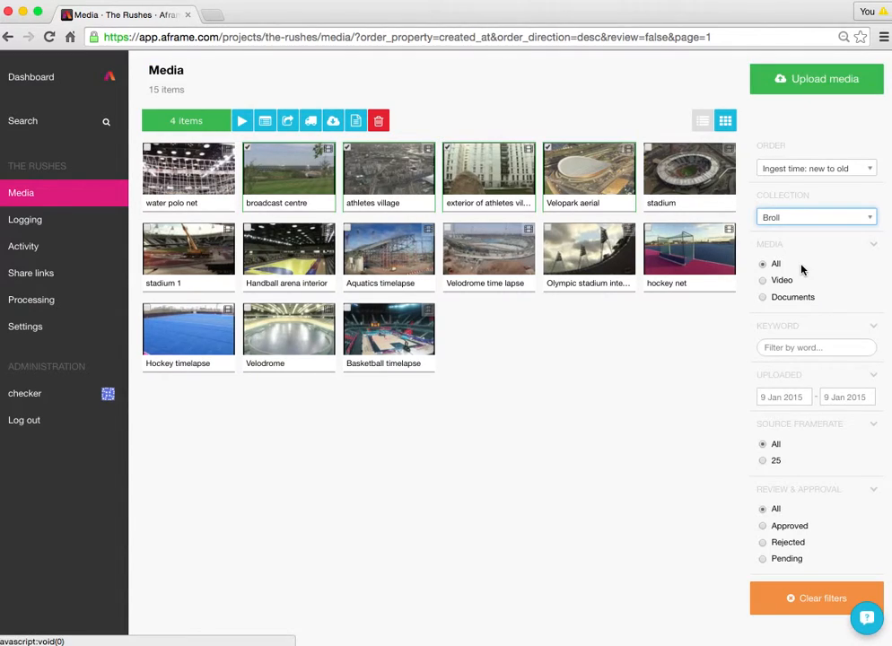
pyautogui.click(815, 217)
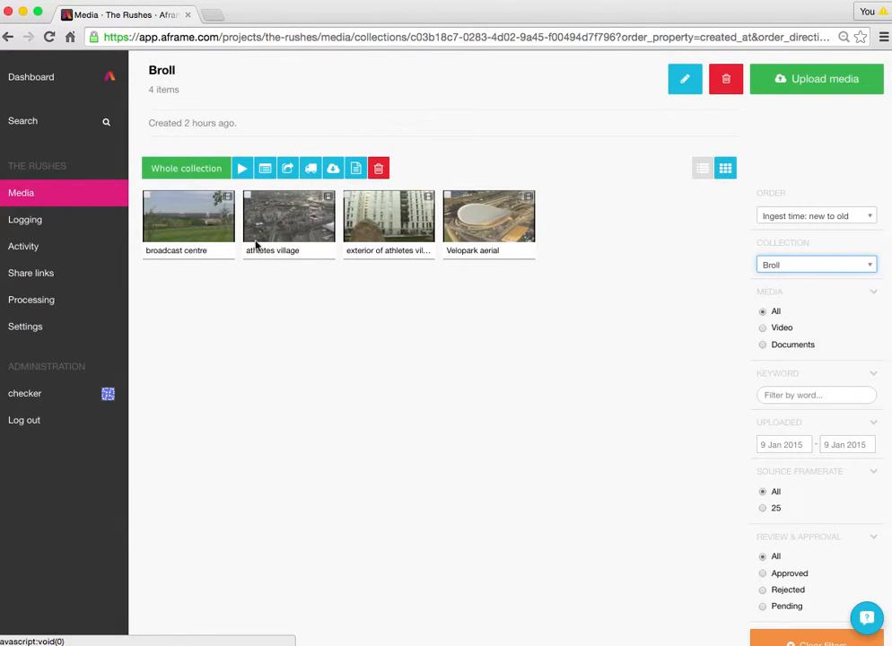
pyautogui.moveTo(502, 376)
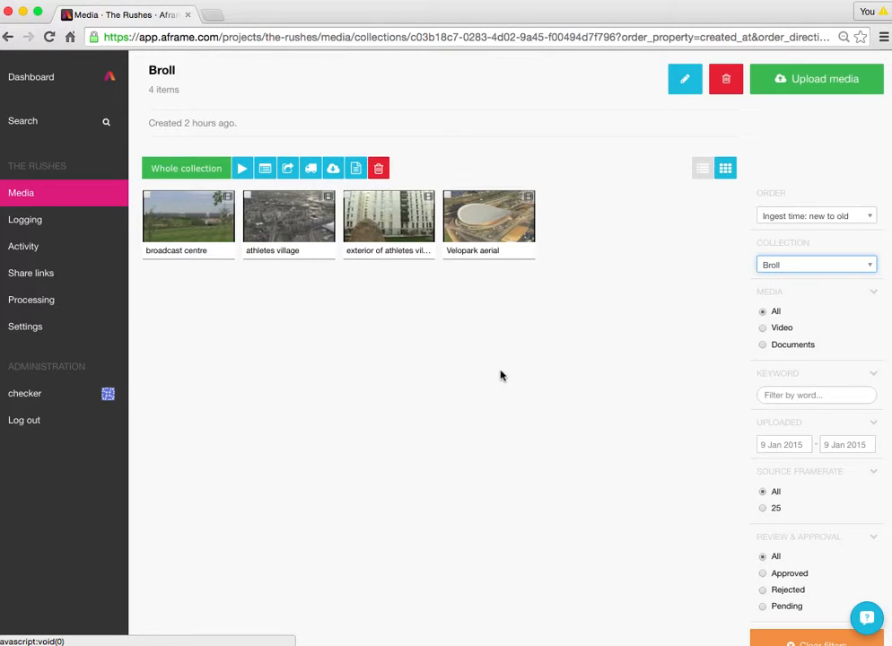
pyautogui.moveTo(345, 355)
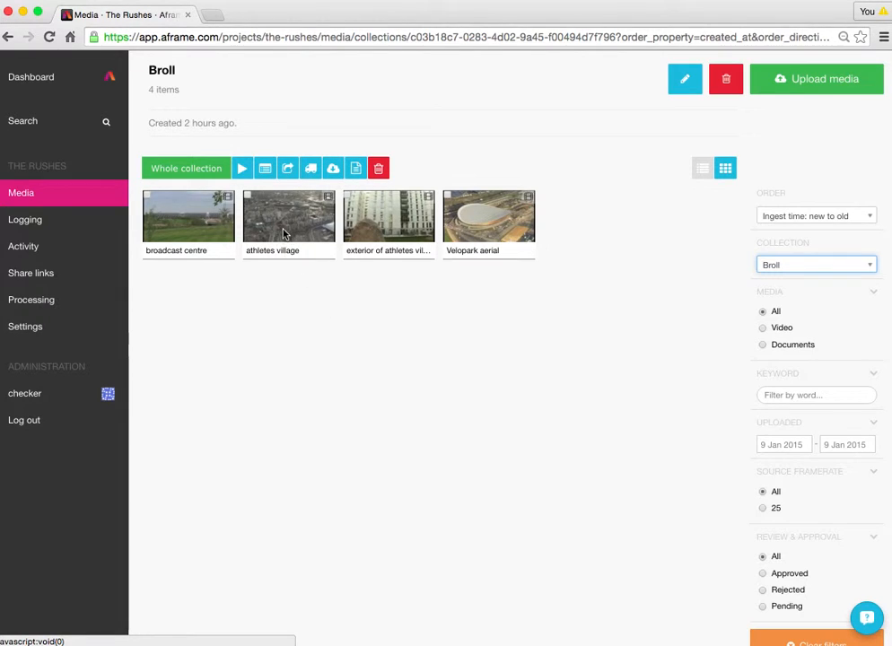
# Step: Select the athletes village clip, untick Broll in Manage collections and save the change
pyautogui.click(288, 216)
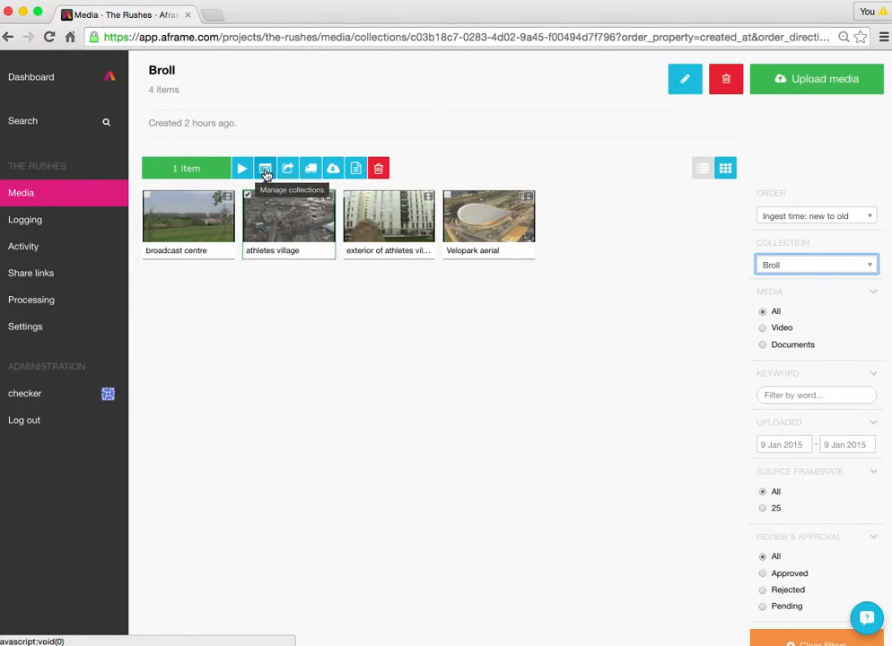
pyautogui.click(266, 169)
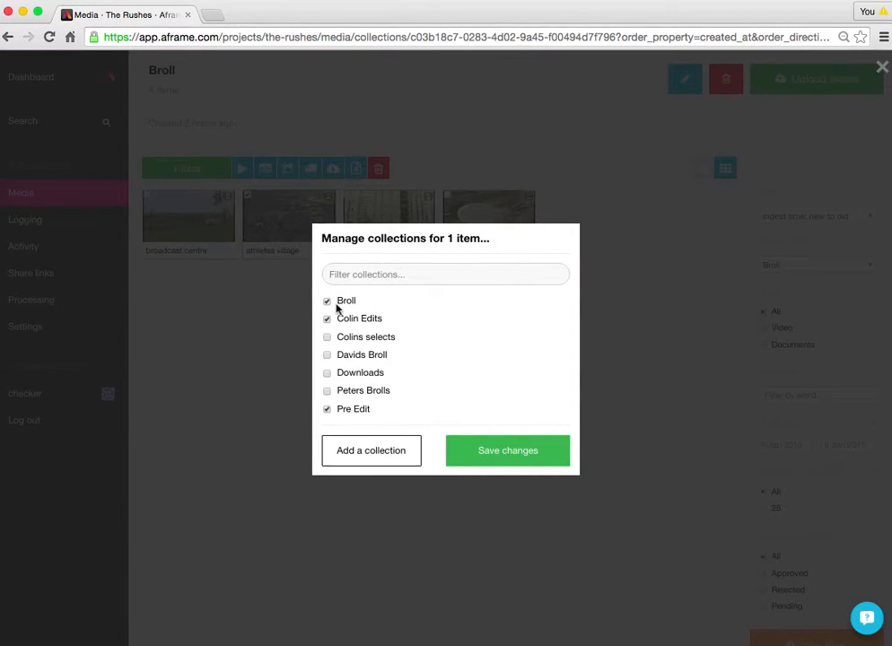
pyautogui.click(327, 301)
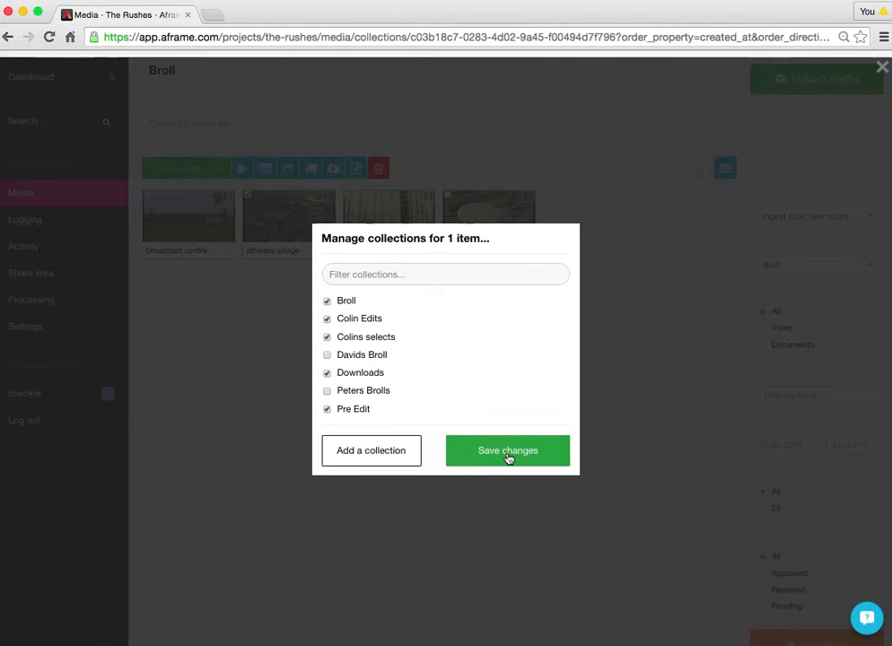
pyautogui.click(508, 450)
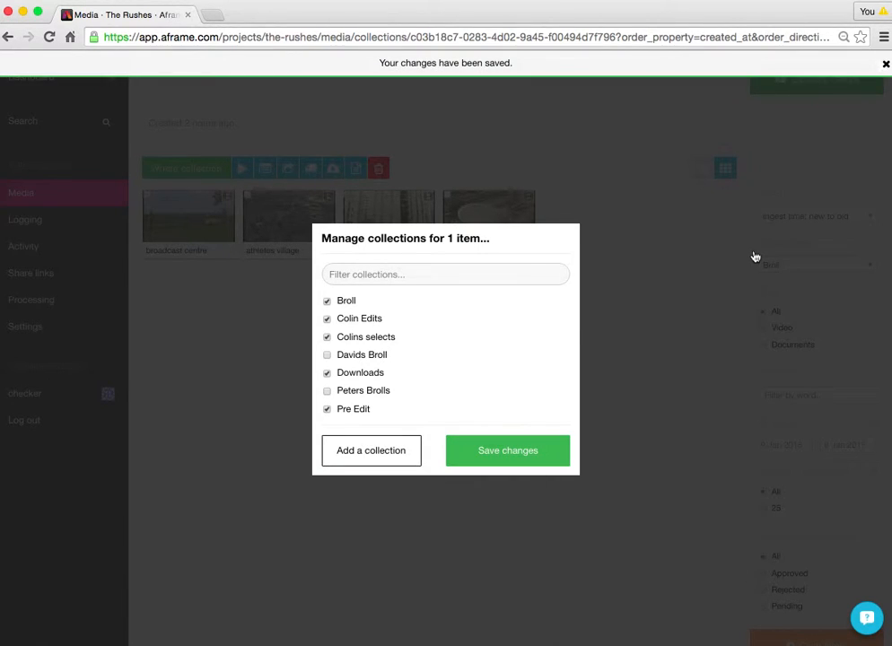
# Step: Dismiss the collections dialog to show Broll with three remaining clips
pyautogui.click(506, 451)
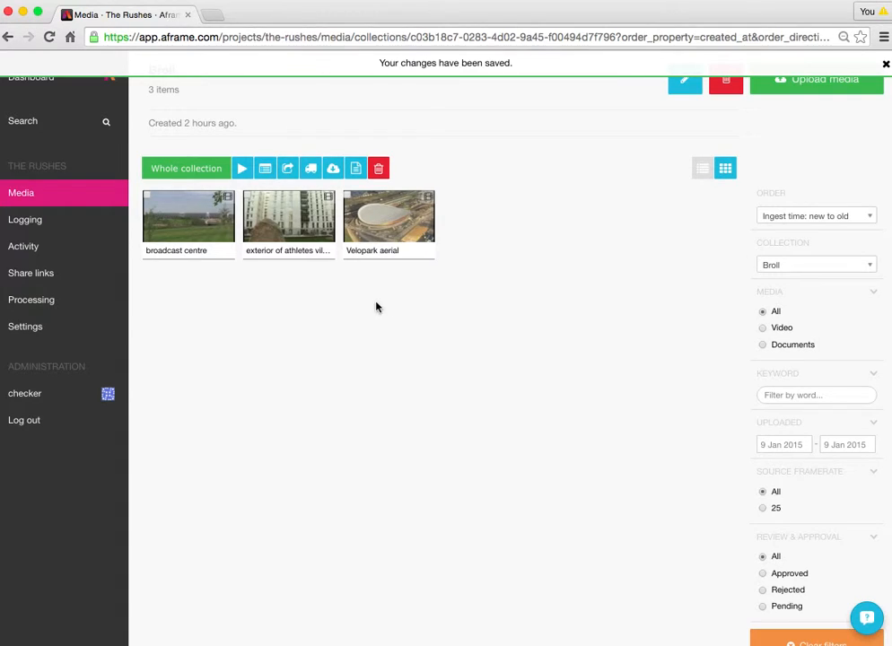
pyautogui.moveTo(435, 309)
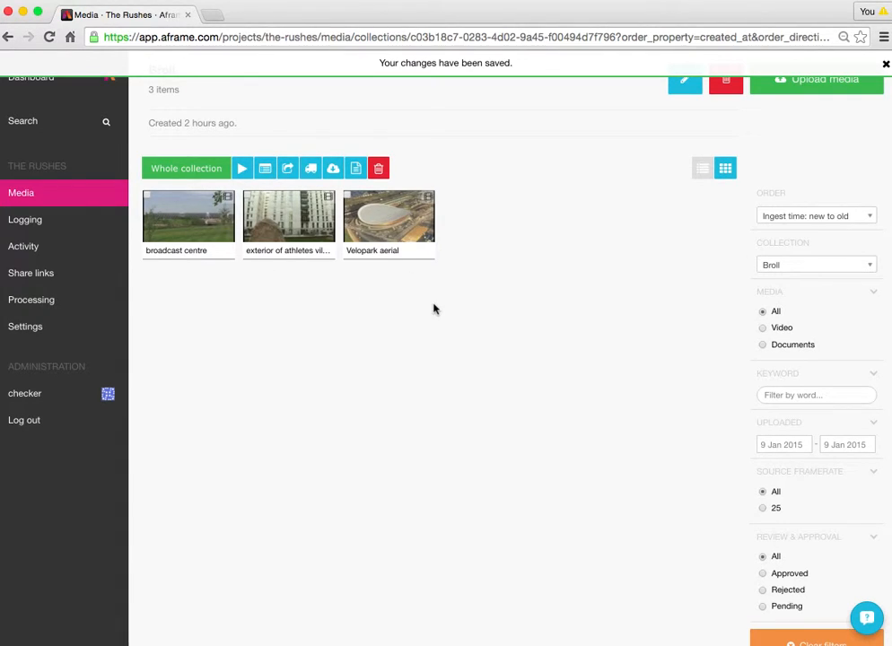
pyautogui.moveTo(512, 420)
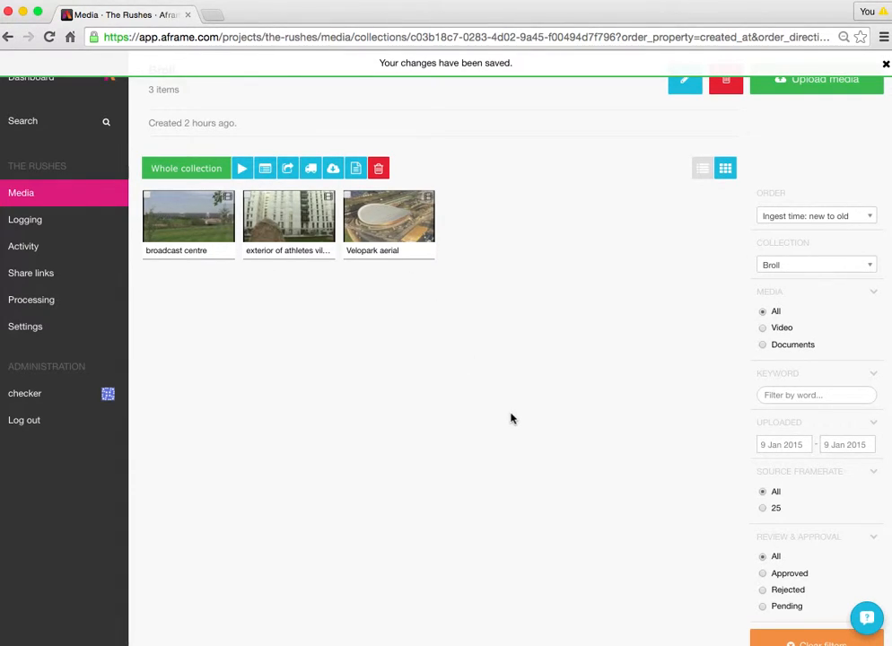